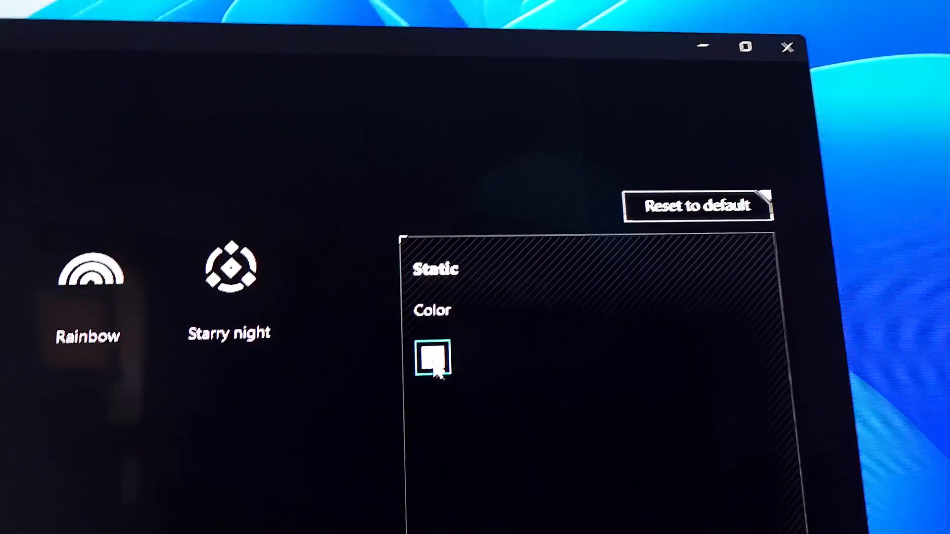
Bring up the RGB colour picker for the Static effect's colour, currently white (255, 255, 255).
left_click(433, 358)
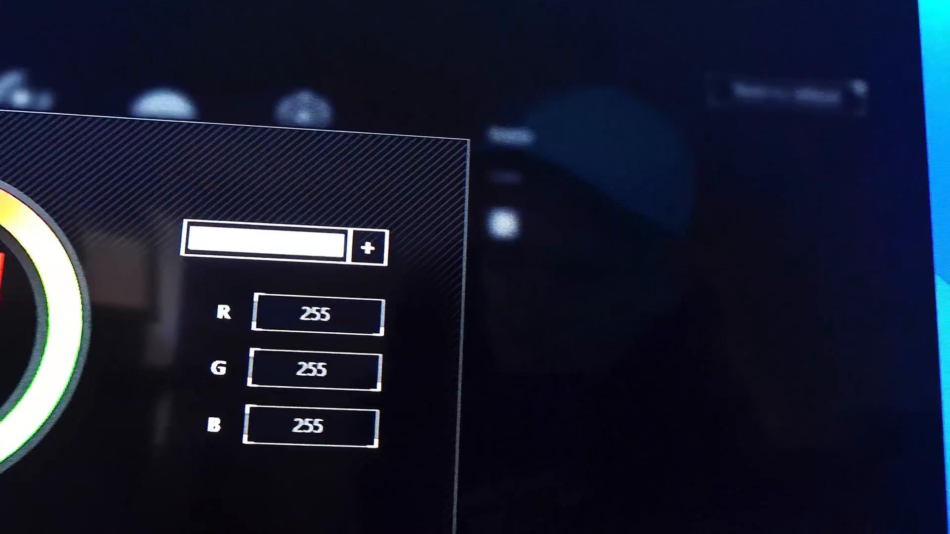